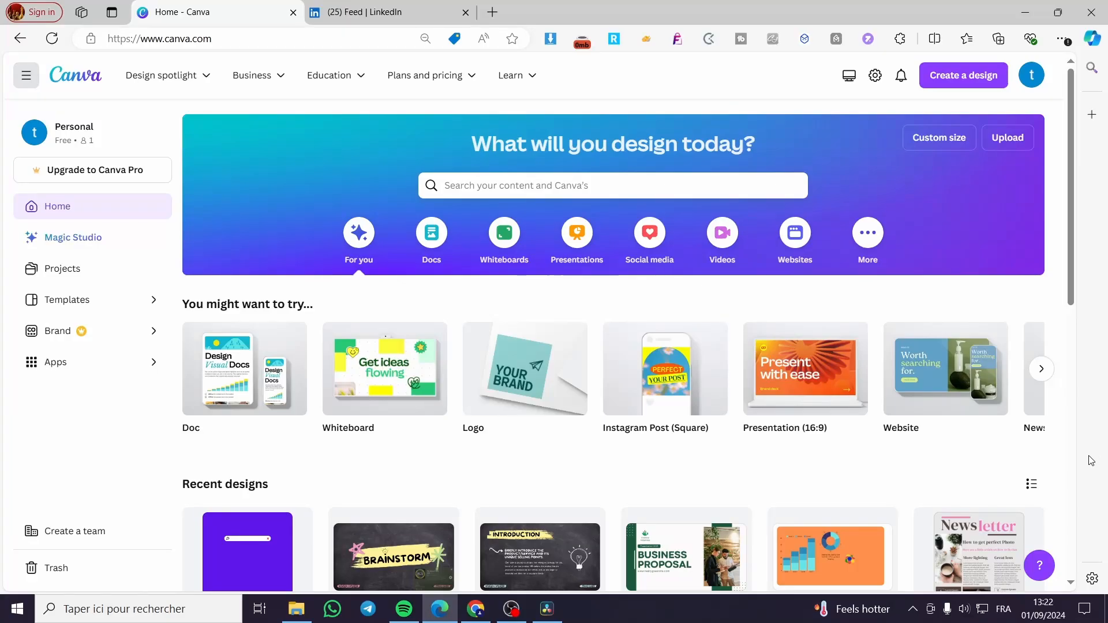
mouse_move(1103, 372)
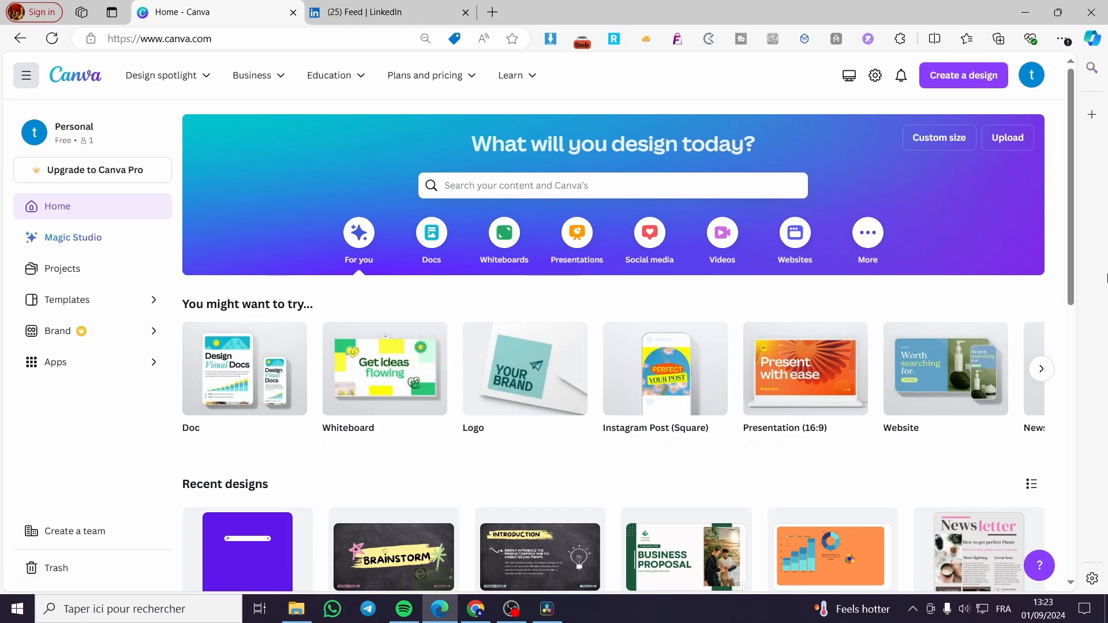
mouse_move(475, 463)
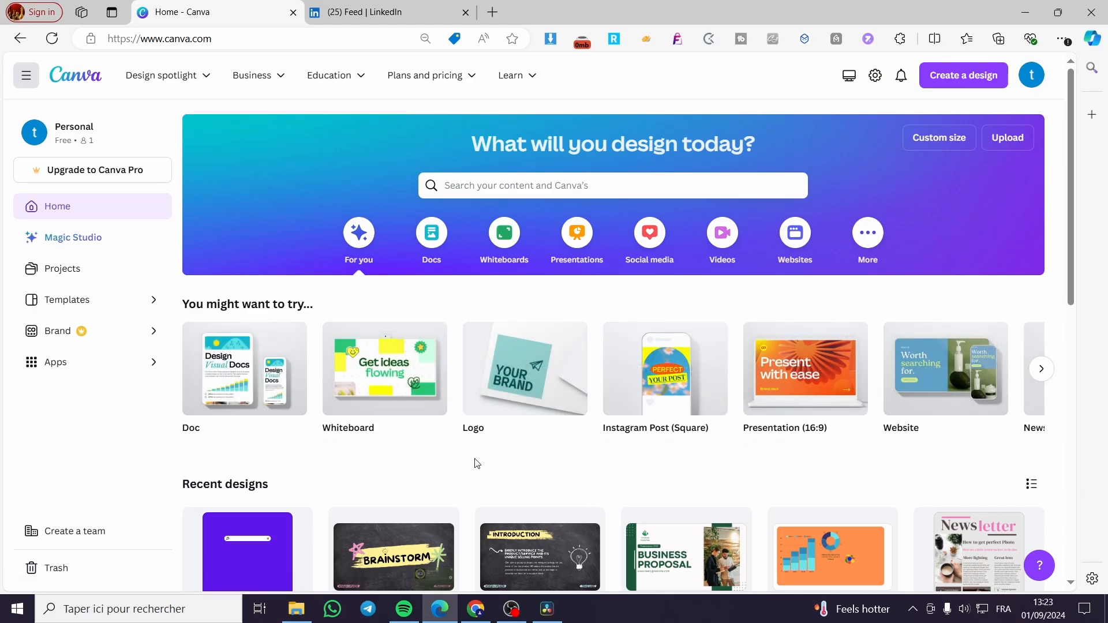
Open the 10-page Brainstorm design, select its title slide and show page animations
scroll(down, 3)
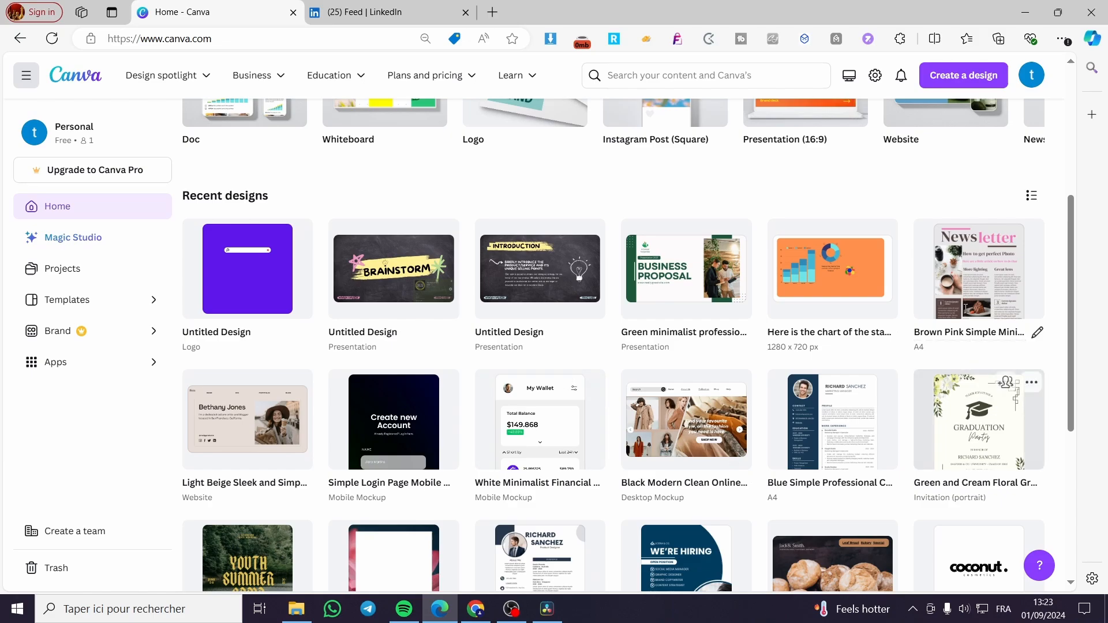
mouse_move(393, 304)
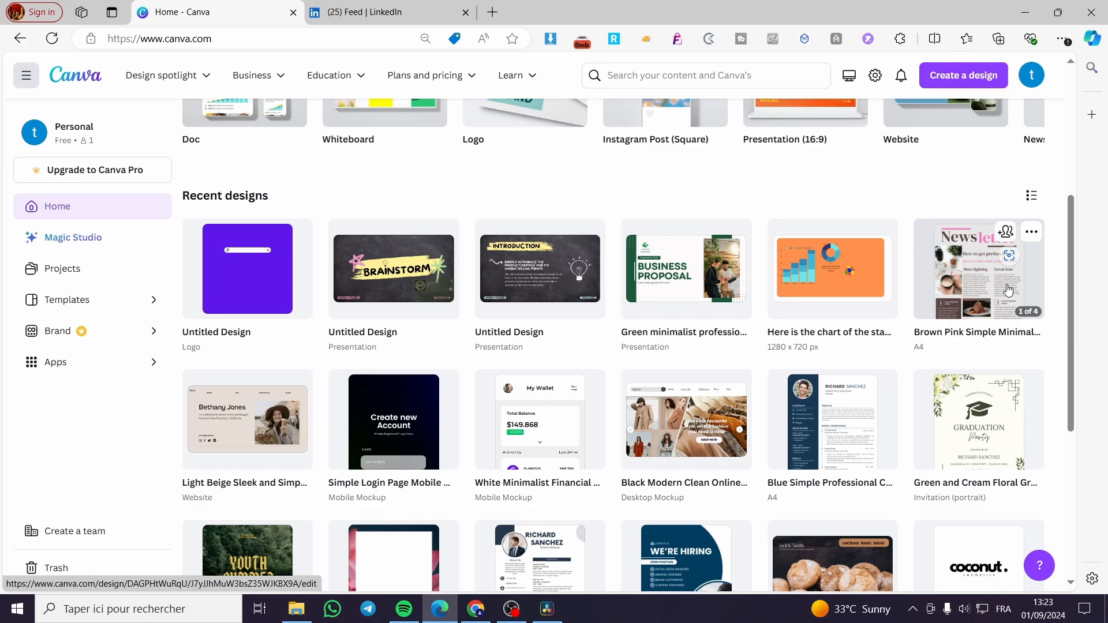
mouse_move(417, 281)
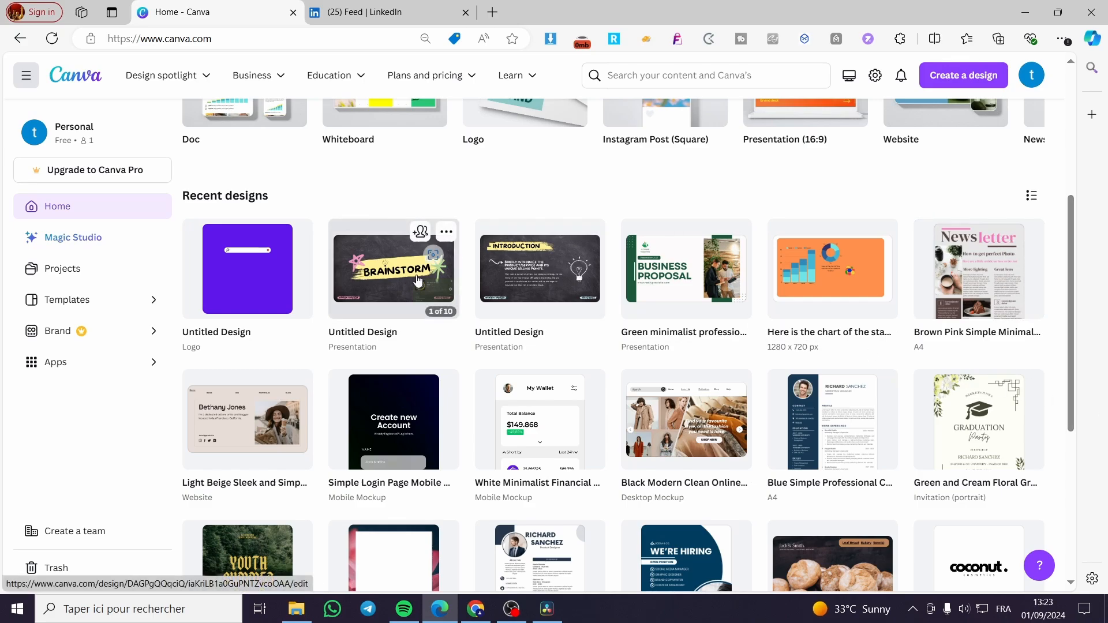
mouse_move(975, 204)
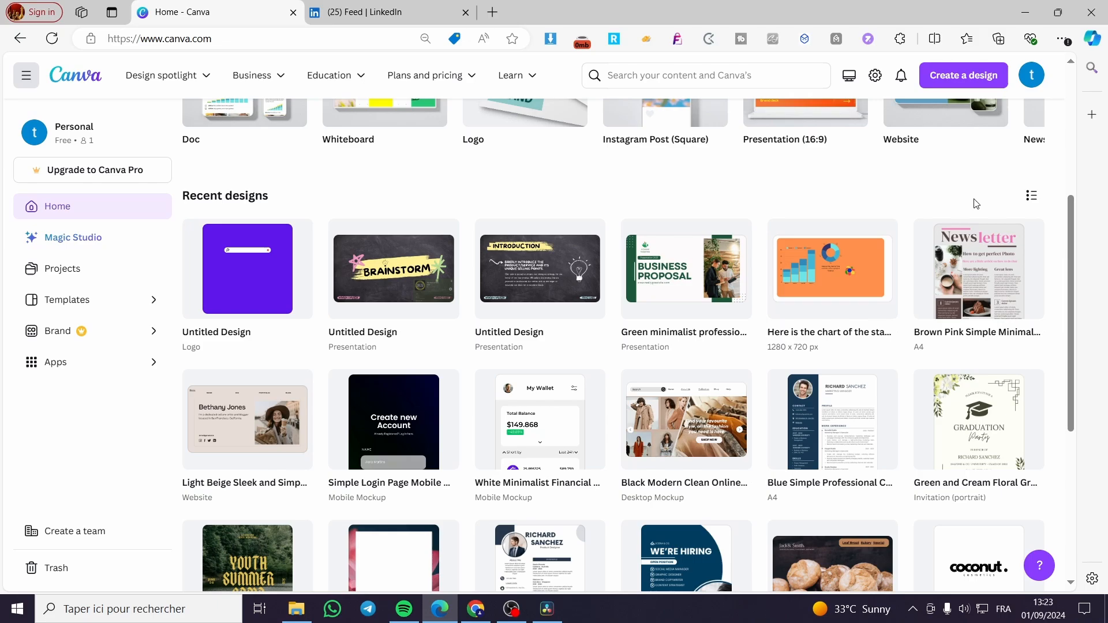
mouse_move(514, 321)
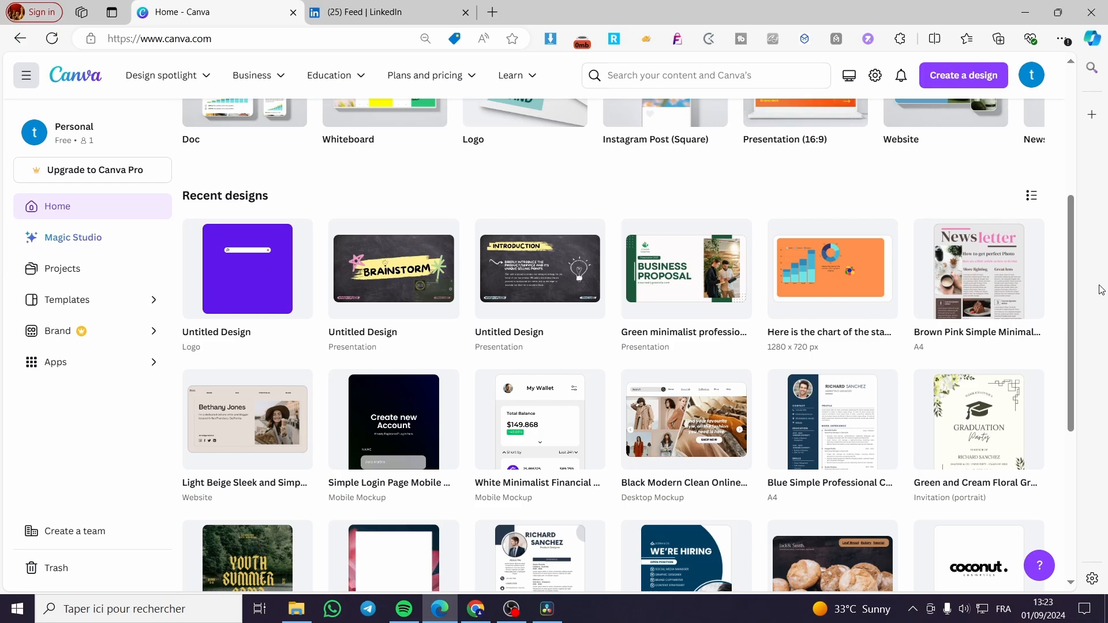
mouse_move(385, 278)
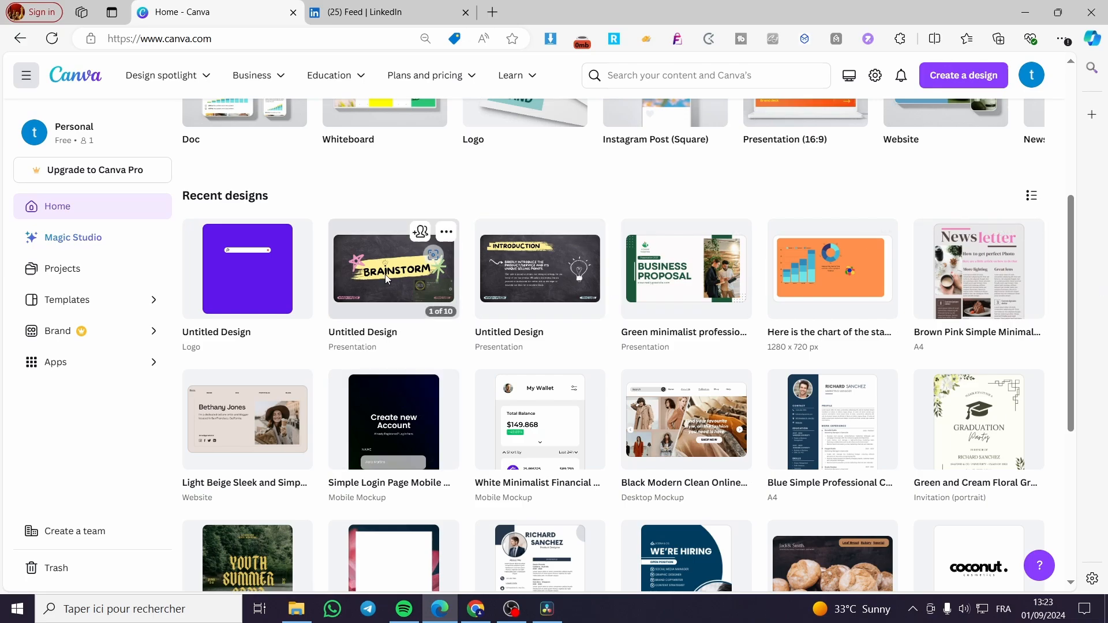
click(393, 268)
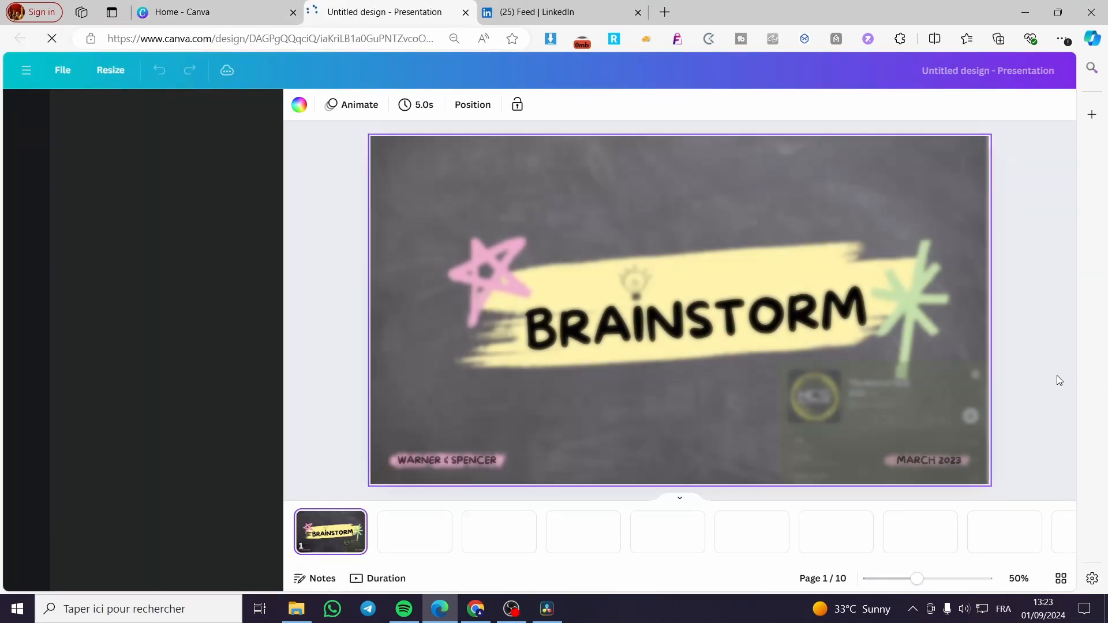
click(26, 113)
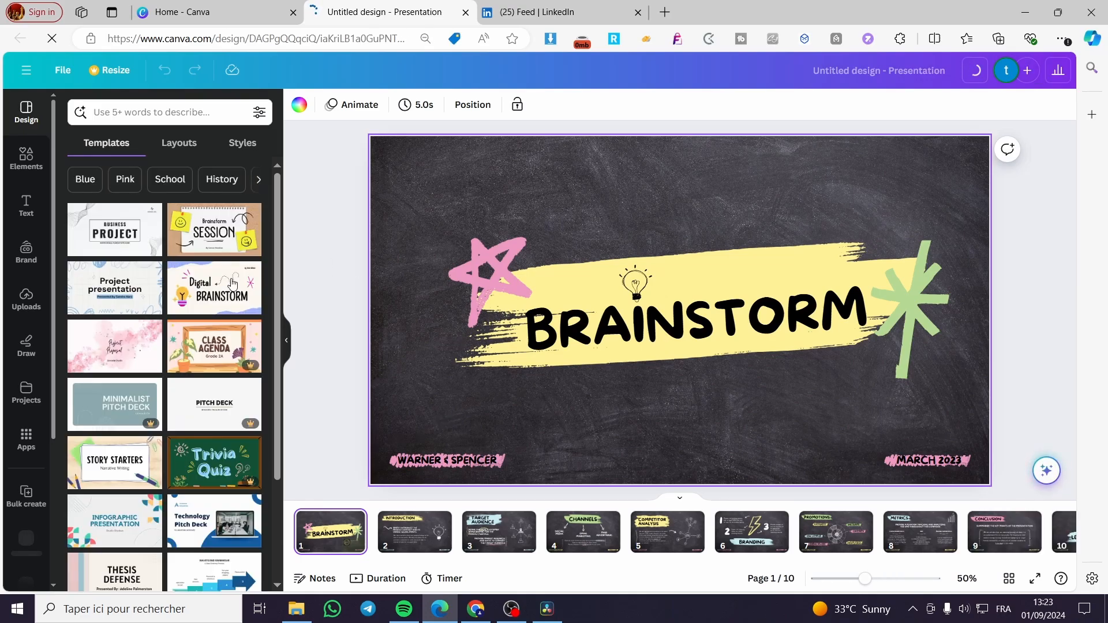
click(352, 105)
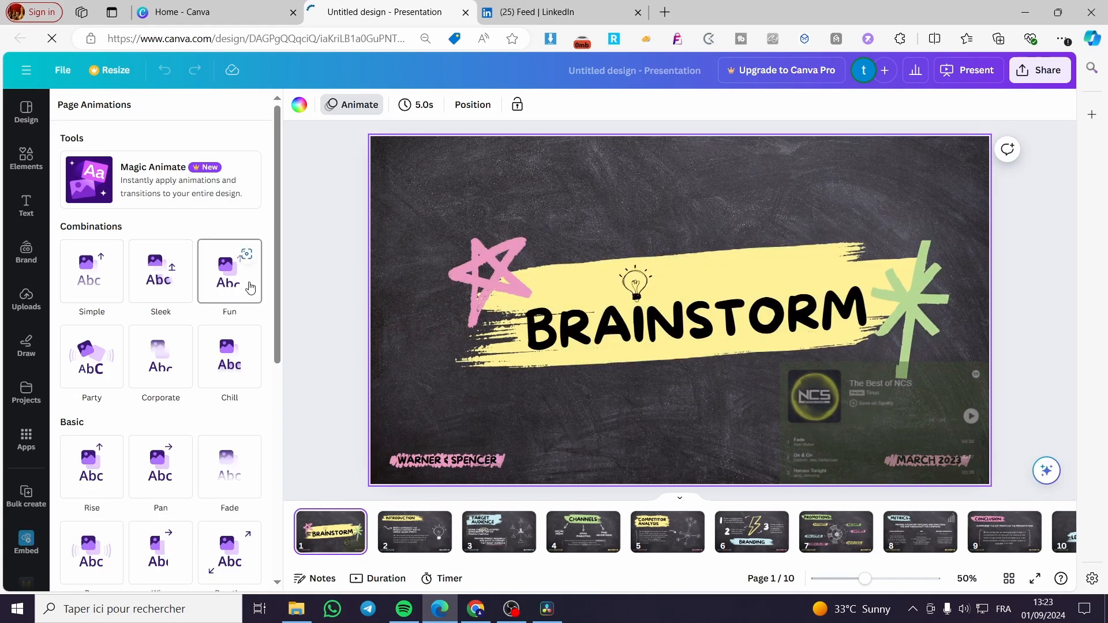
Apply the Rise page animation to the title slide, dismissing the upgrade popup
click(229, 357)
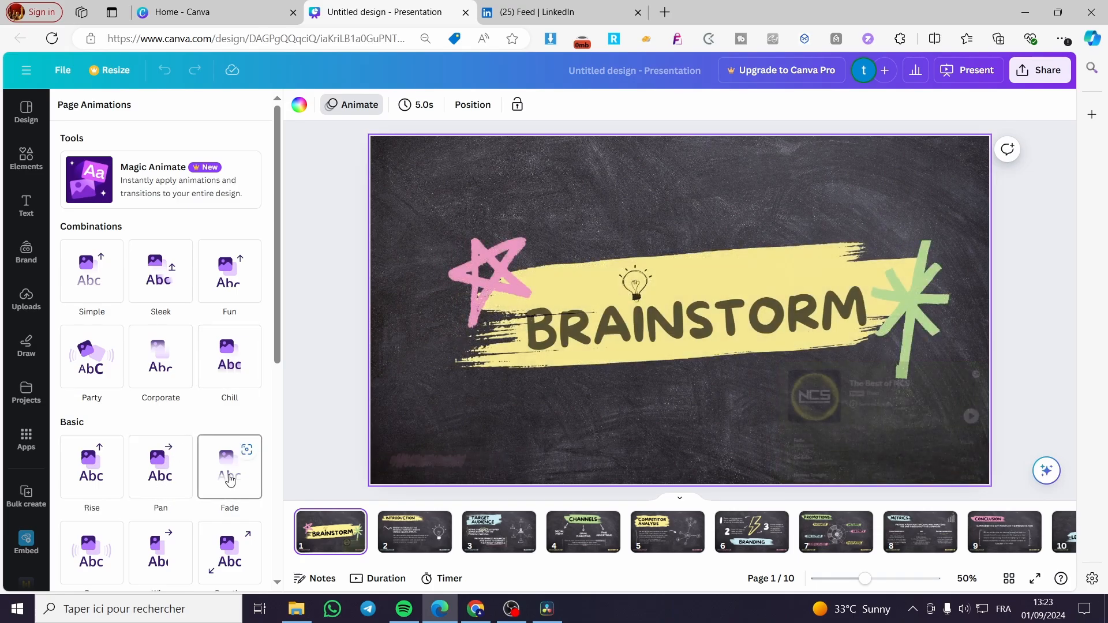
click(91, 466)
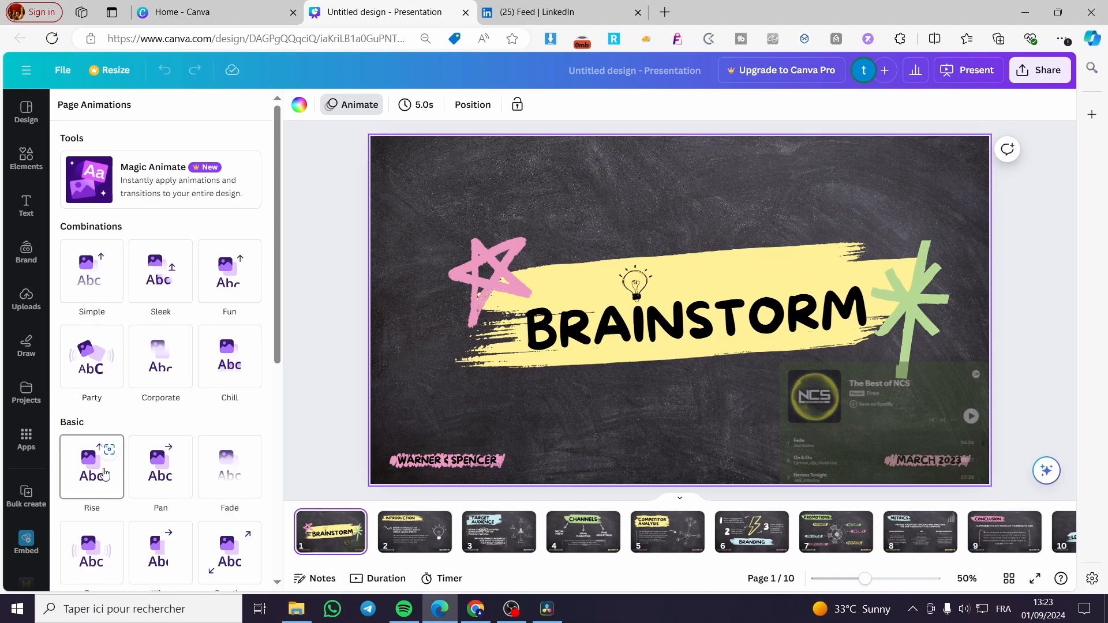
click(91, 466)
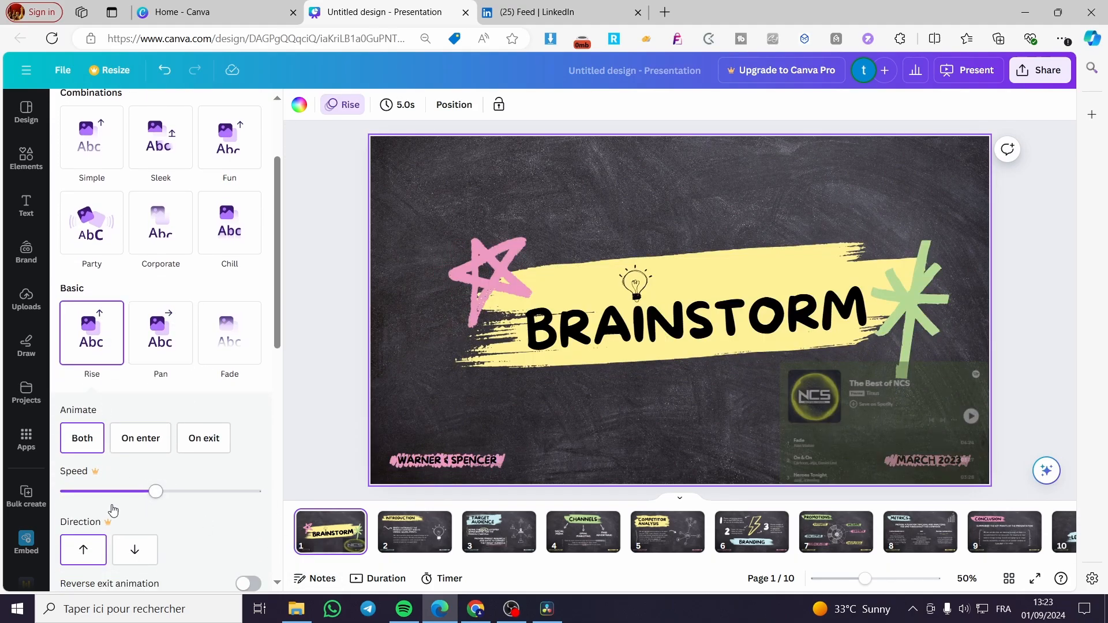
scroll(down, 3)
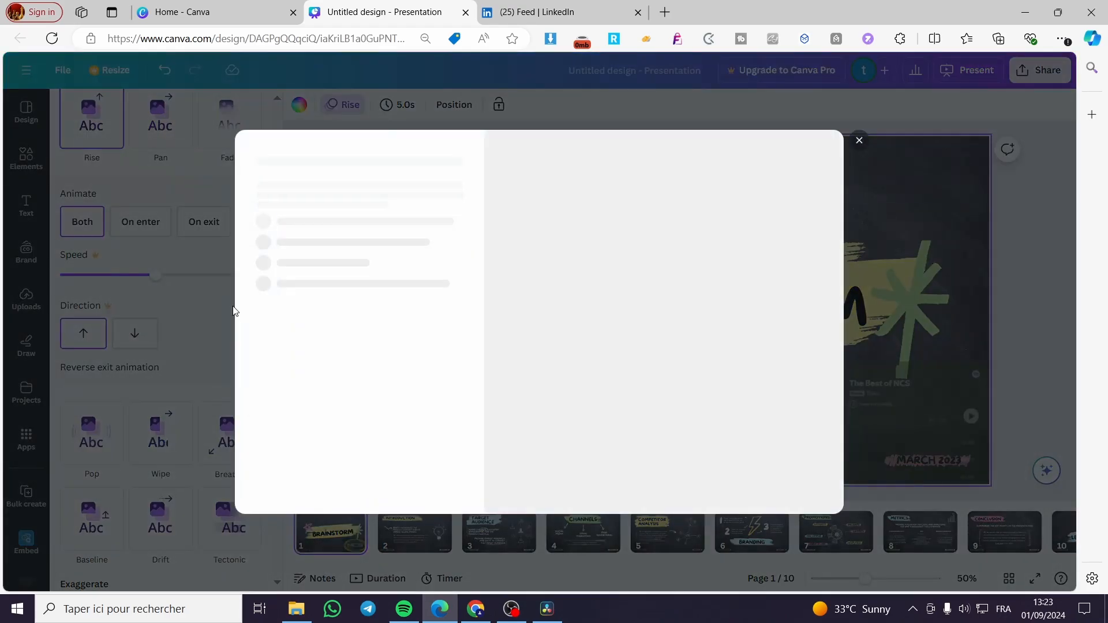
click(859, 140)
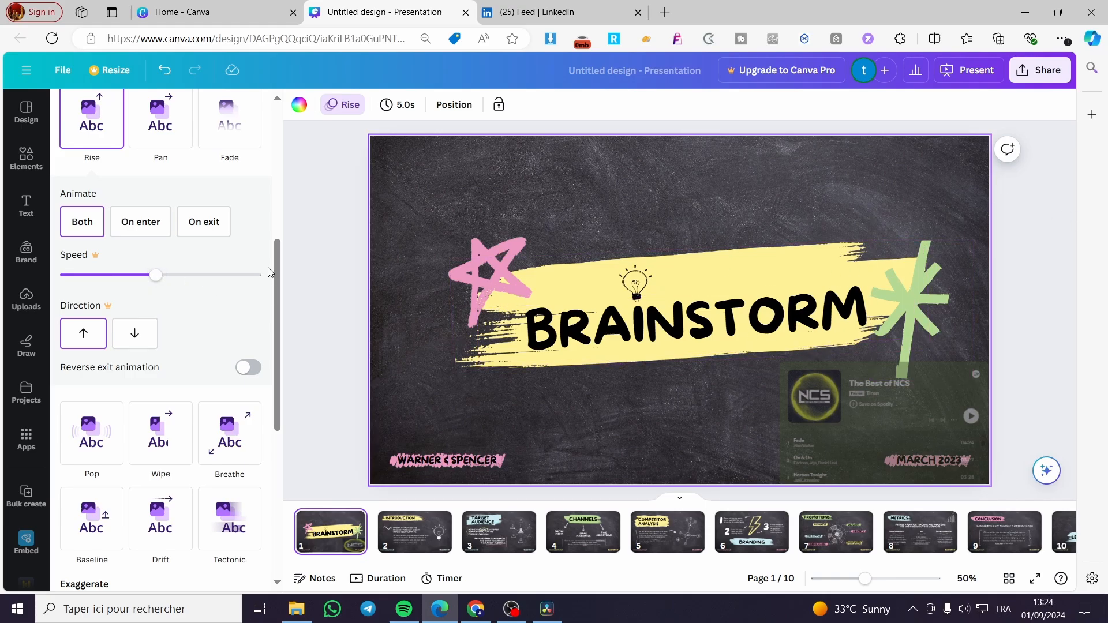
mouse_move(318, 322)
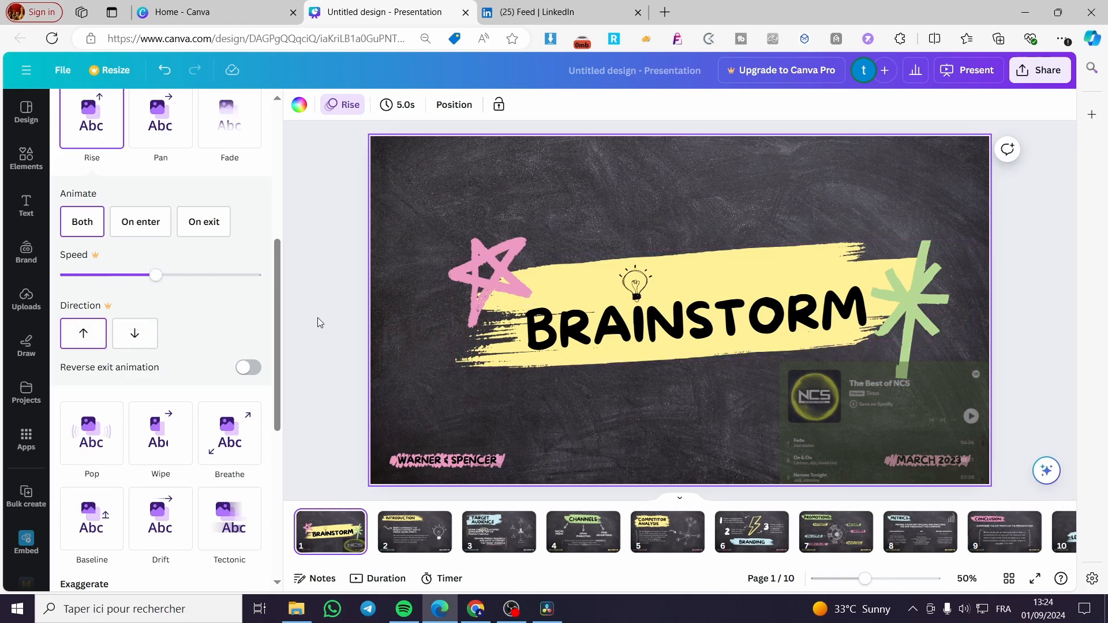
mouse_move(176, 276)
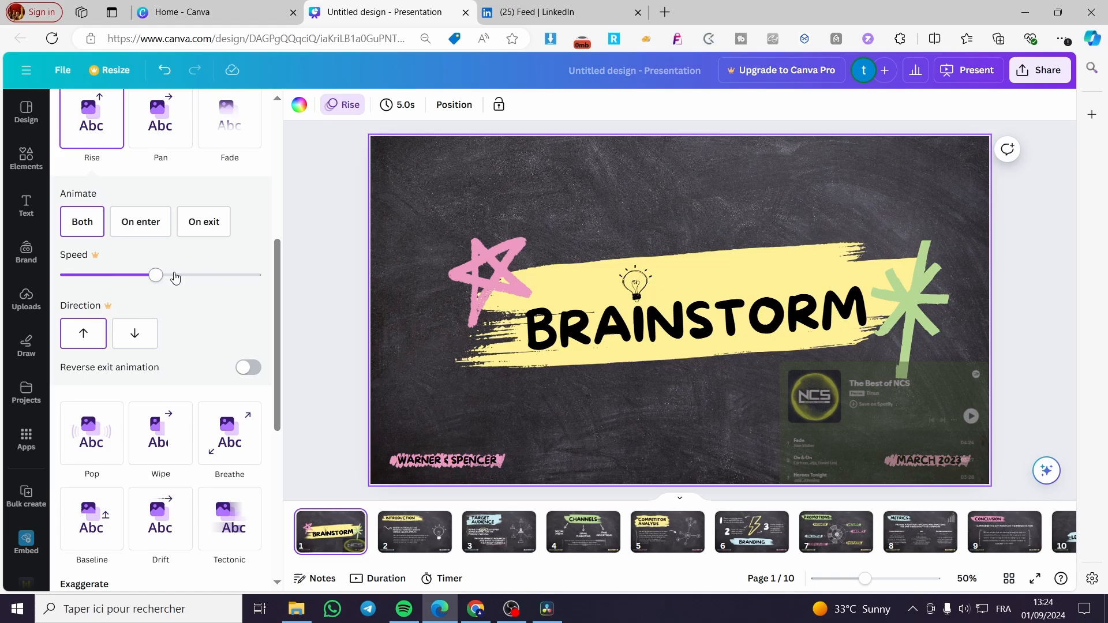
mouse_move(218, 285)
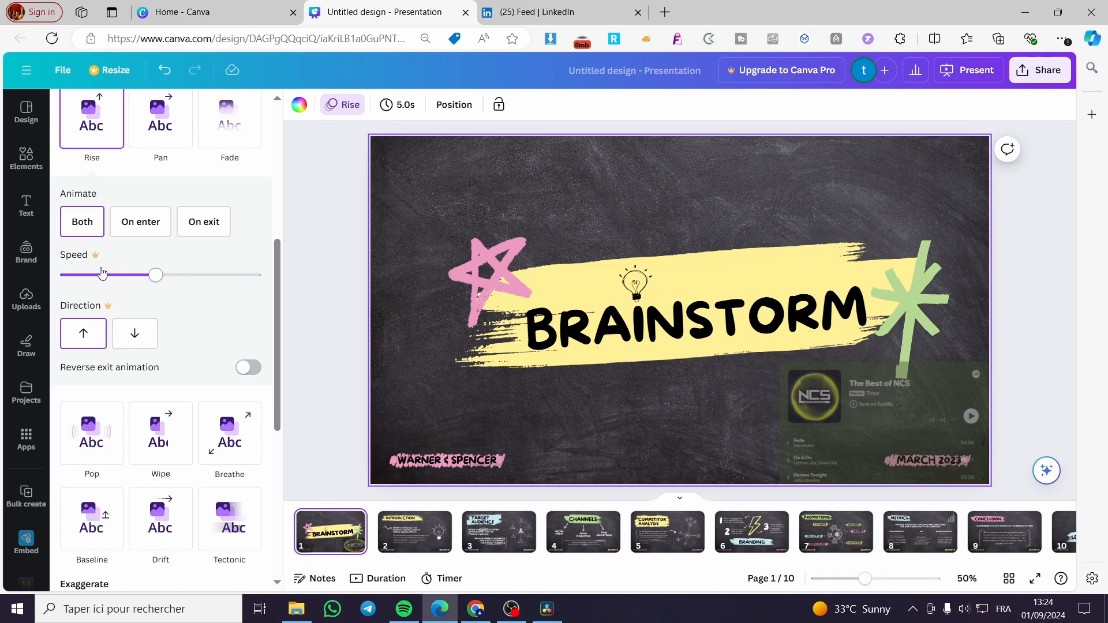
scroll(up, 3)
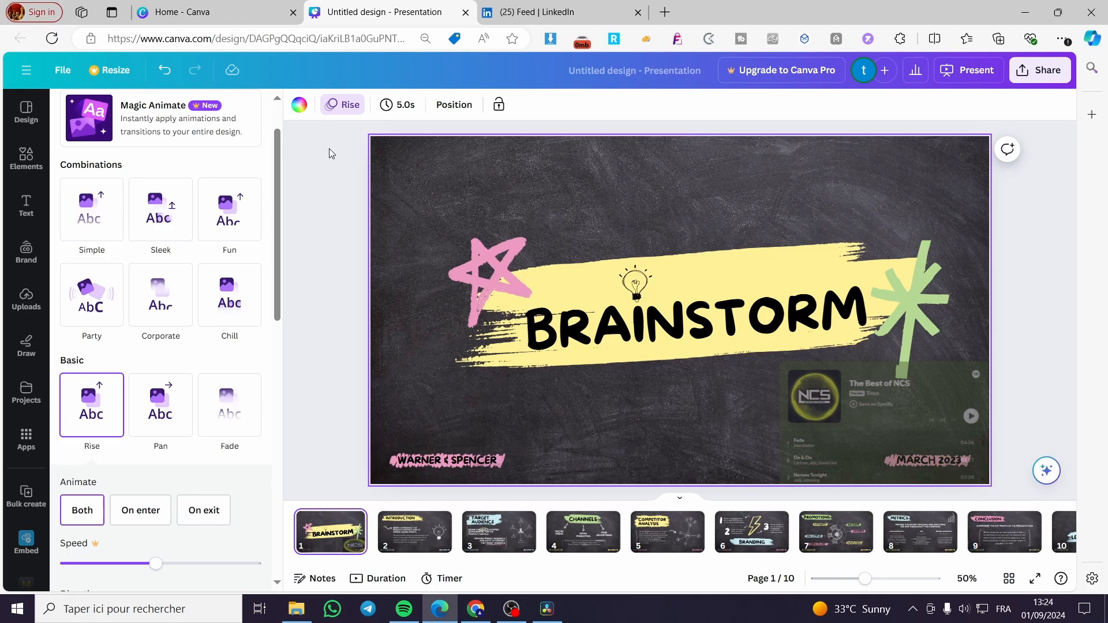
mouse_move(202, 195)
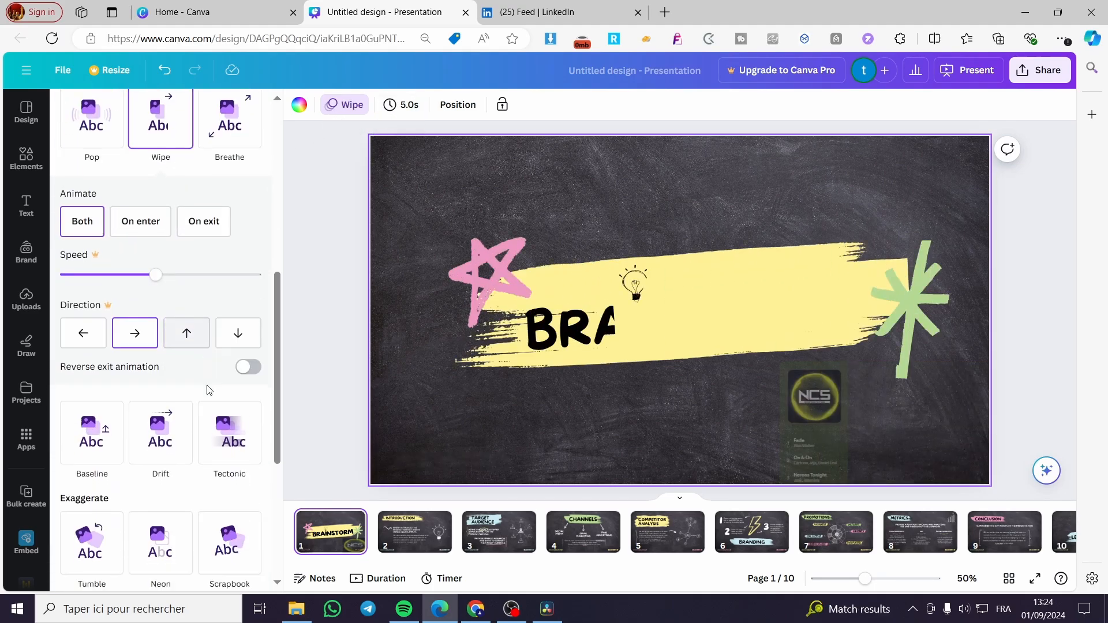
Switch the title slide's animation to Neon and bring up the Elements library
click(160, 542)
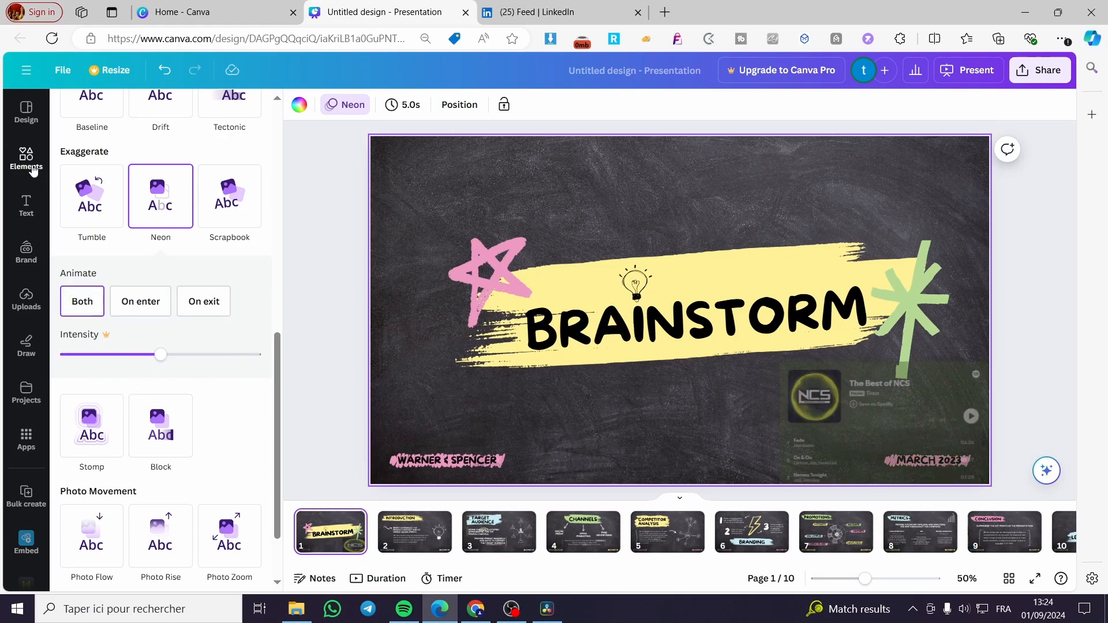
click(26, 159)
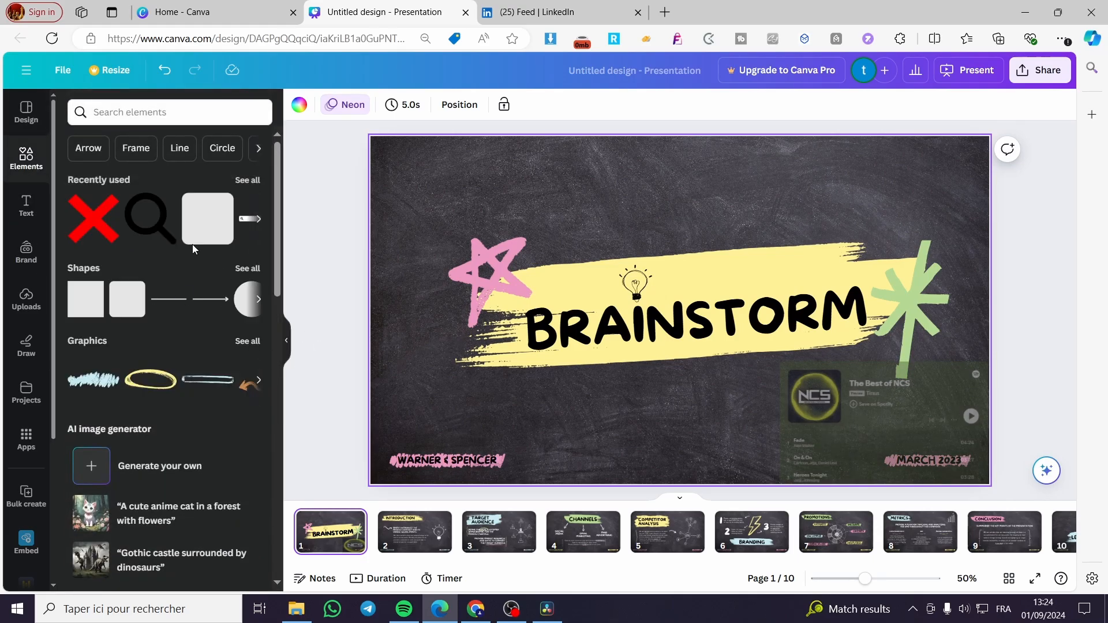
mouse_move(258, 149)
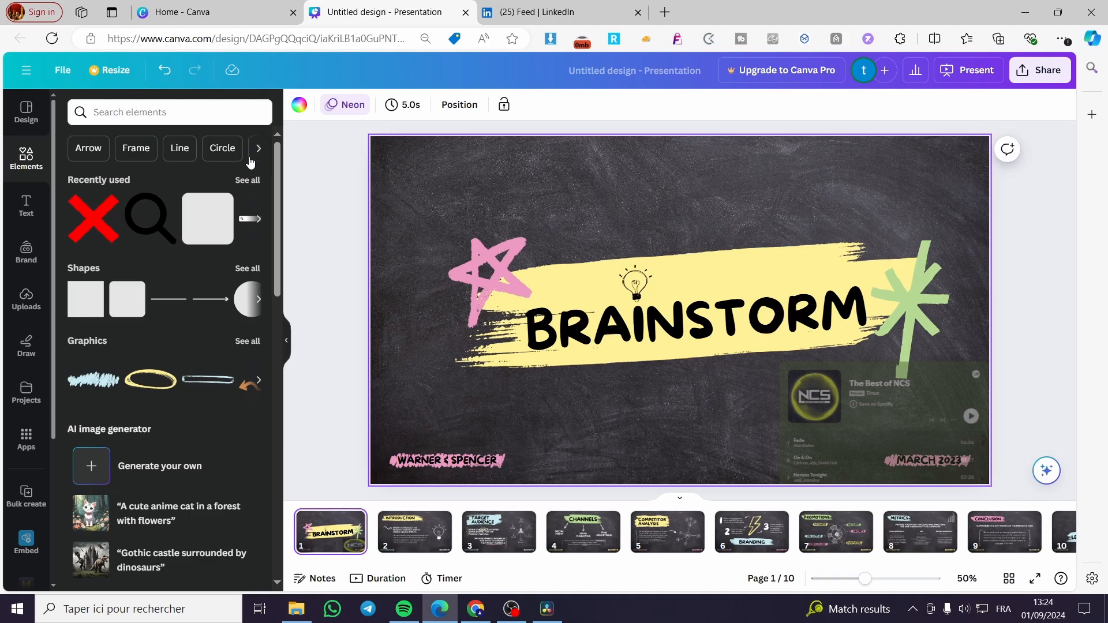
Add the elephant graphic from Recently used and show its animation options
click(248, 179)
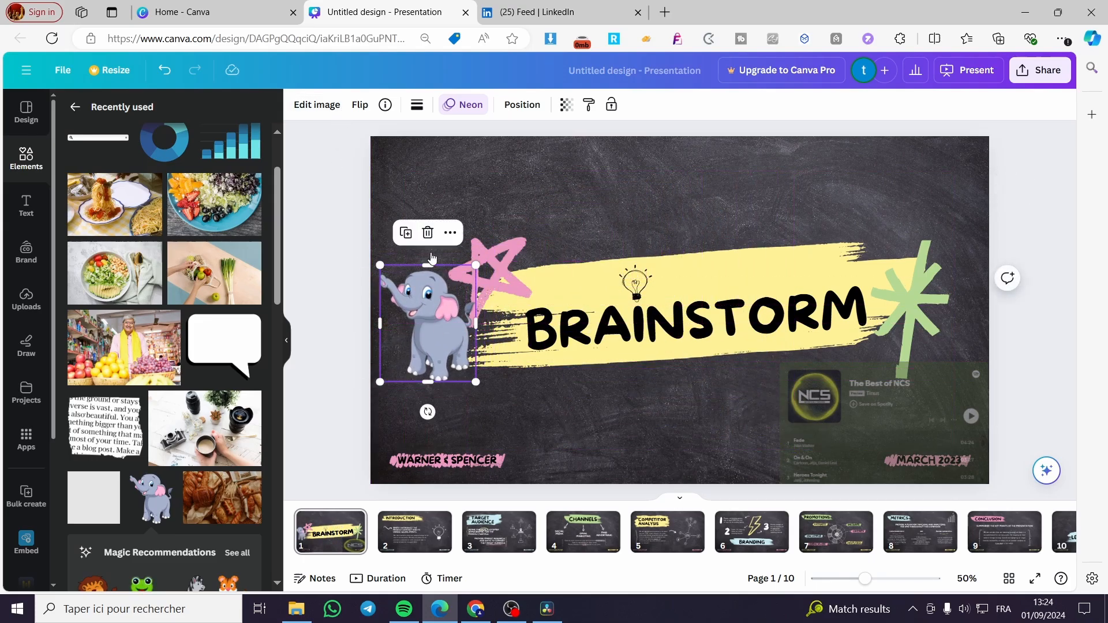
click(463, 105)
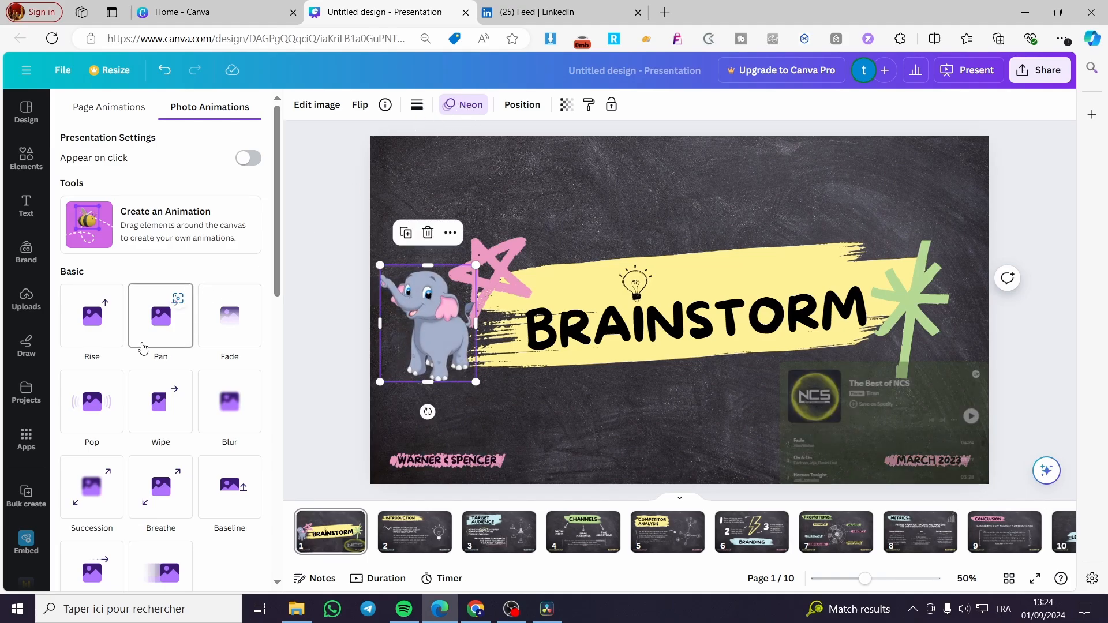
Set the elephant to appear on click and give it the Basic Wipe photo animation
click(248, 158)
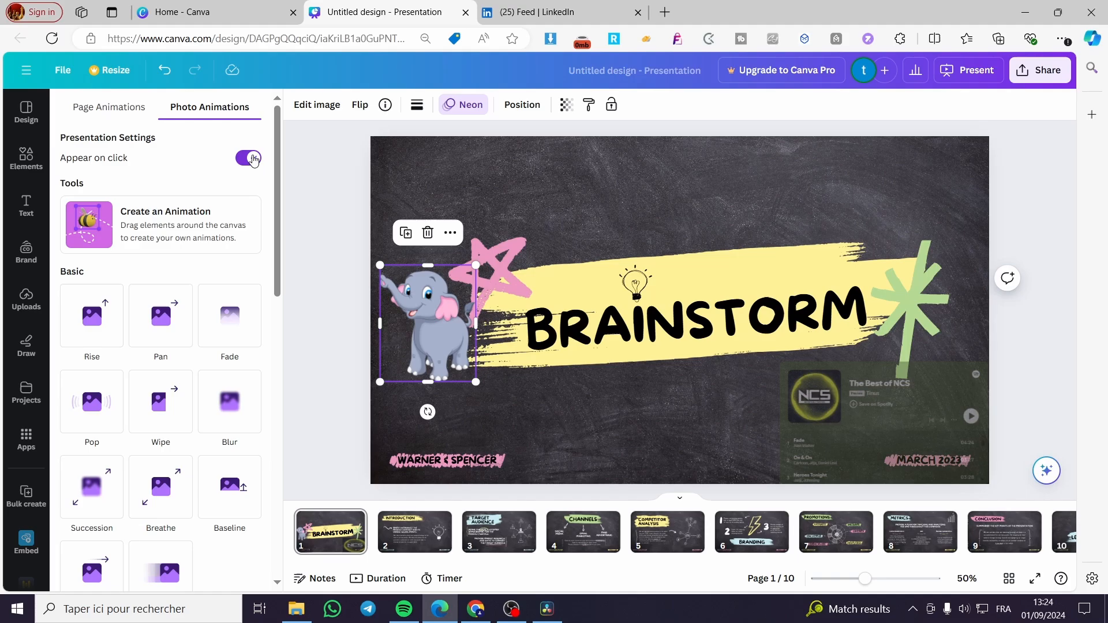
click(108, 106)
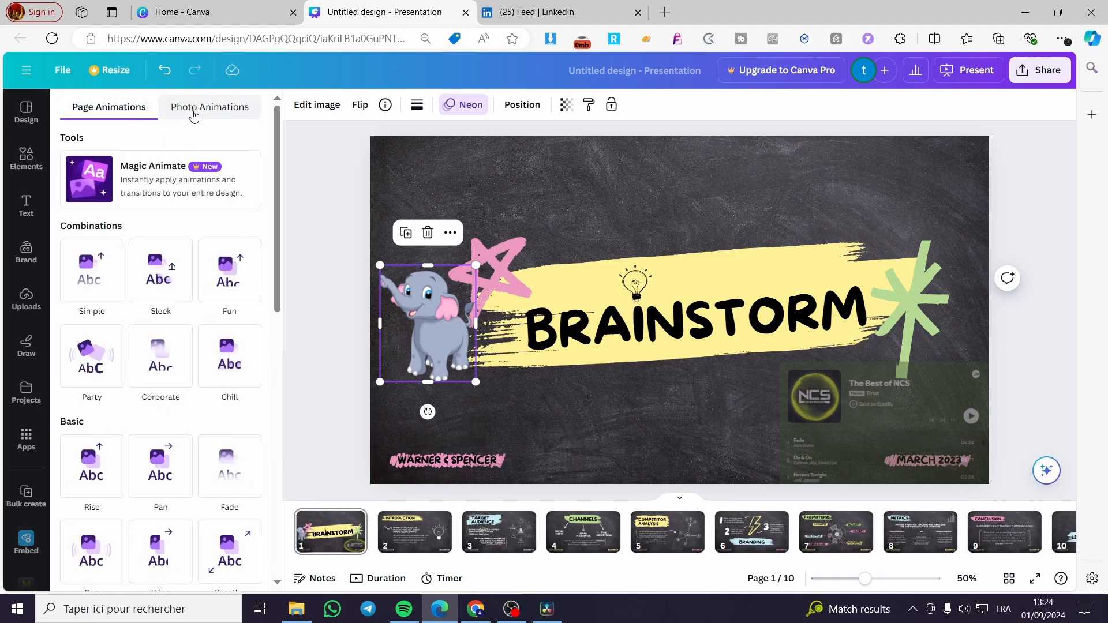
click(209, 107)
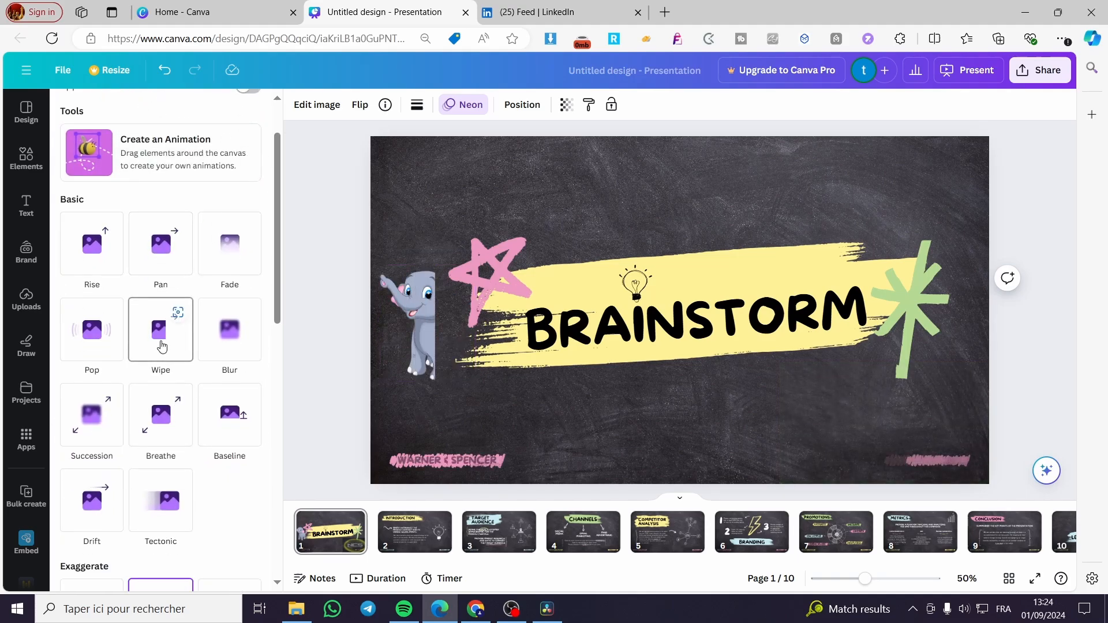
click(160, 330)
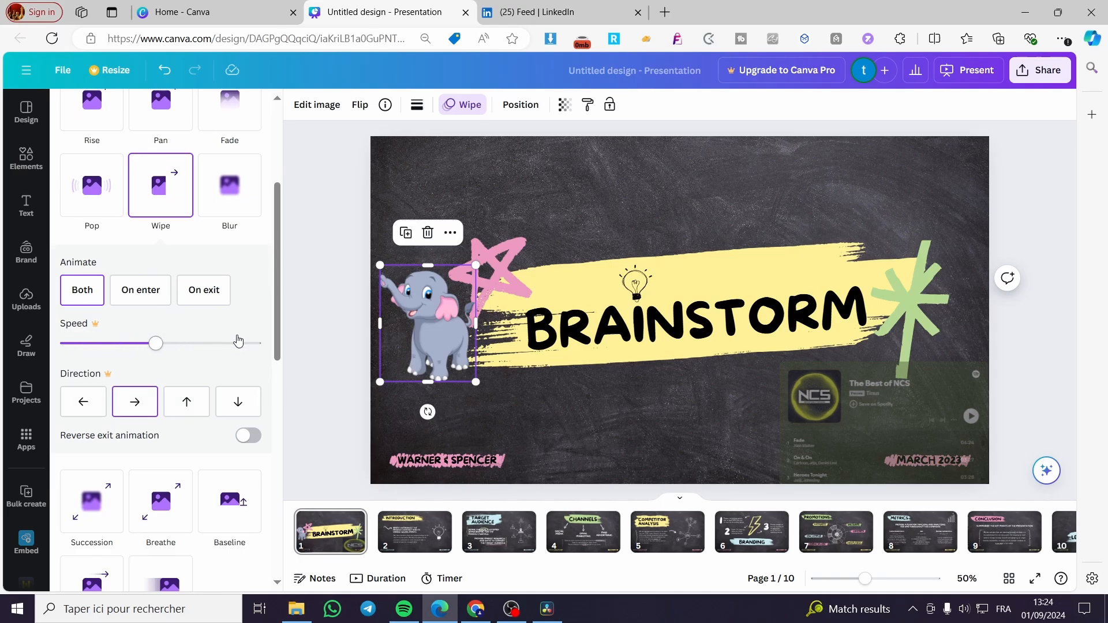
mouse_move(1073, 313)
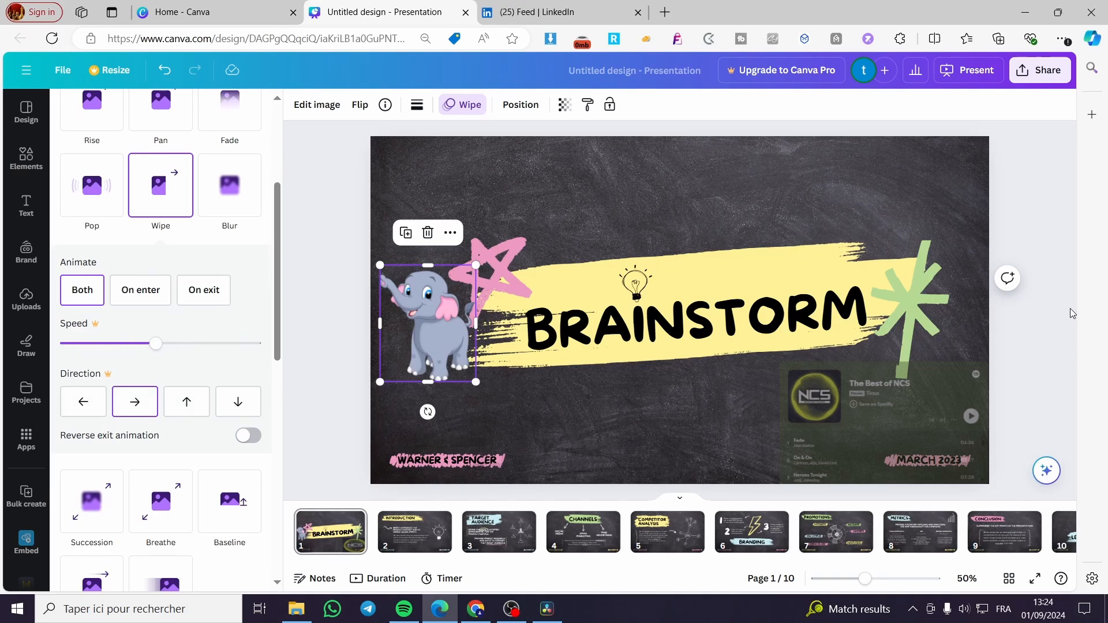